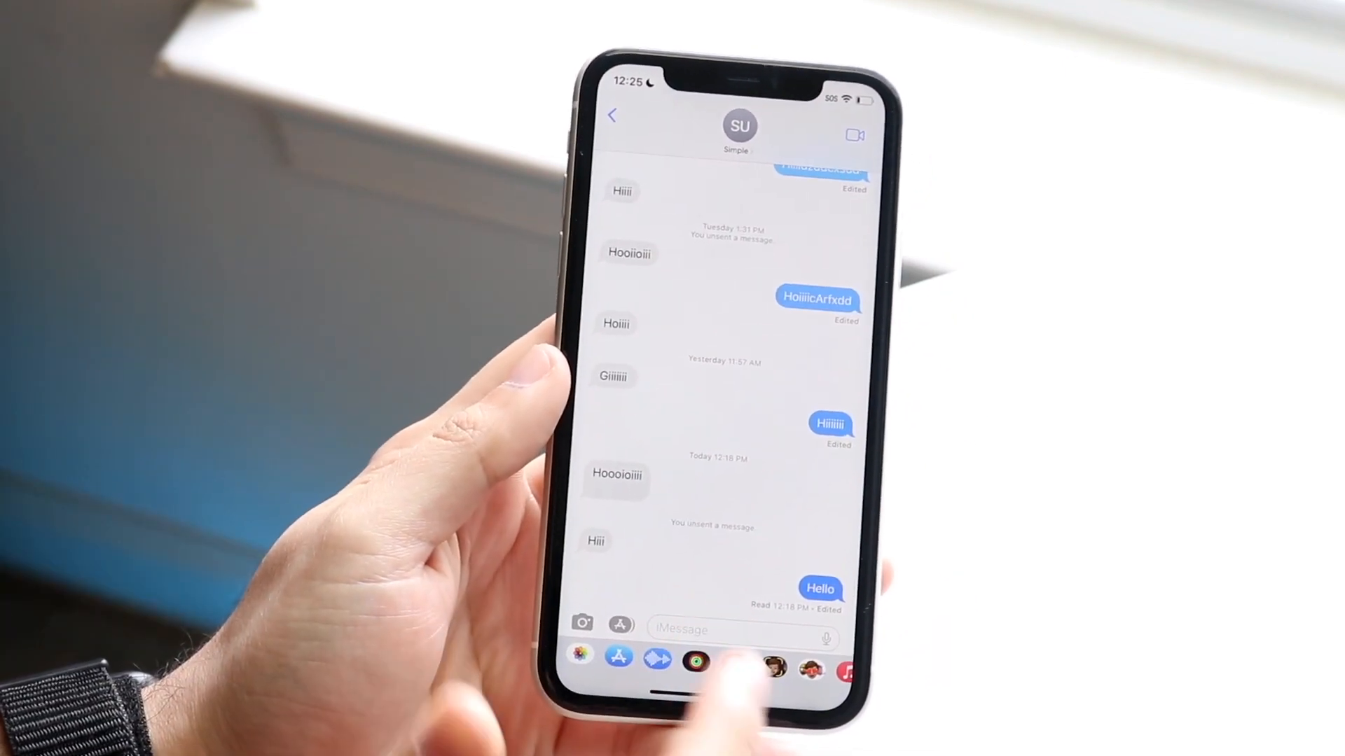
Leave the Messages conversation and return to the home screen
click(738, 629)
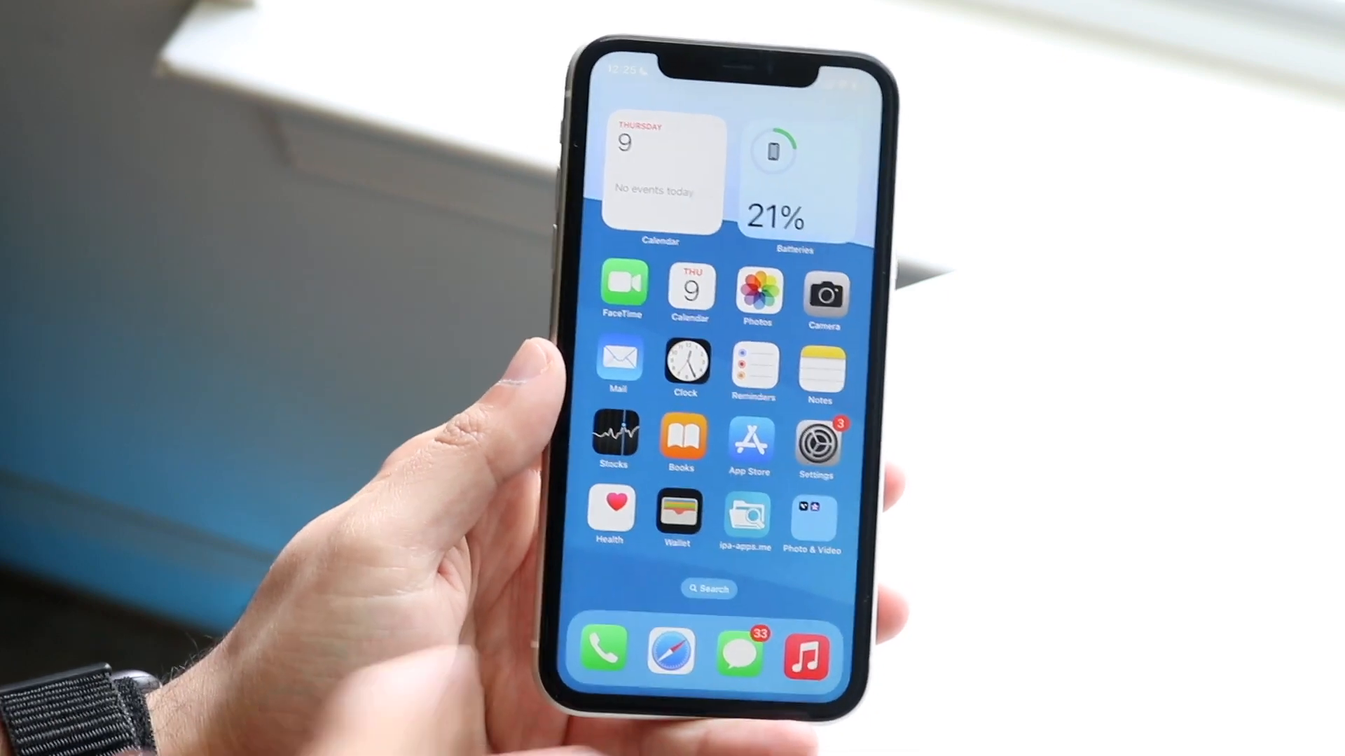
Go into Settings and reach the Sounds & Haptics page
click(815, 441)
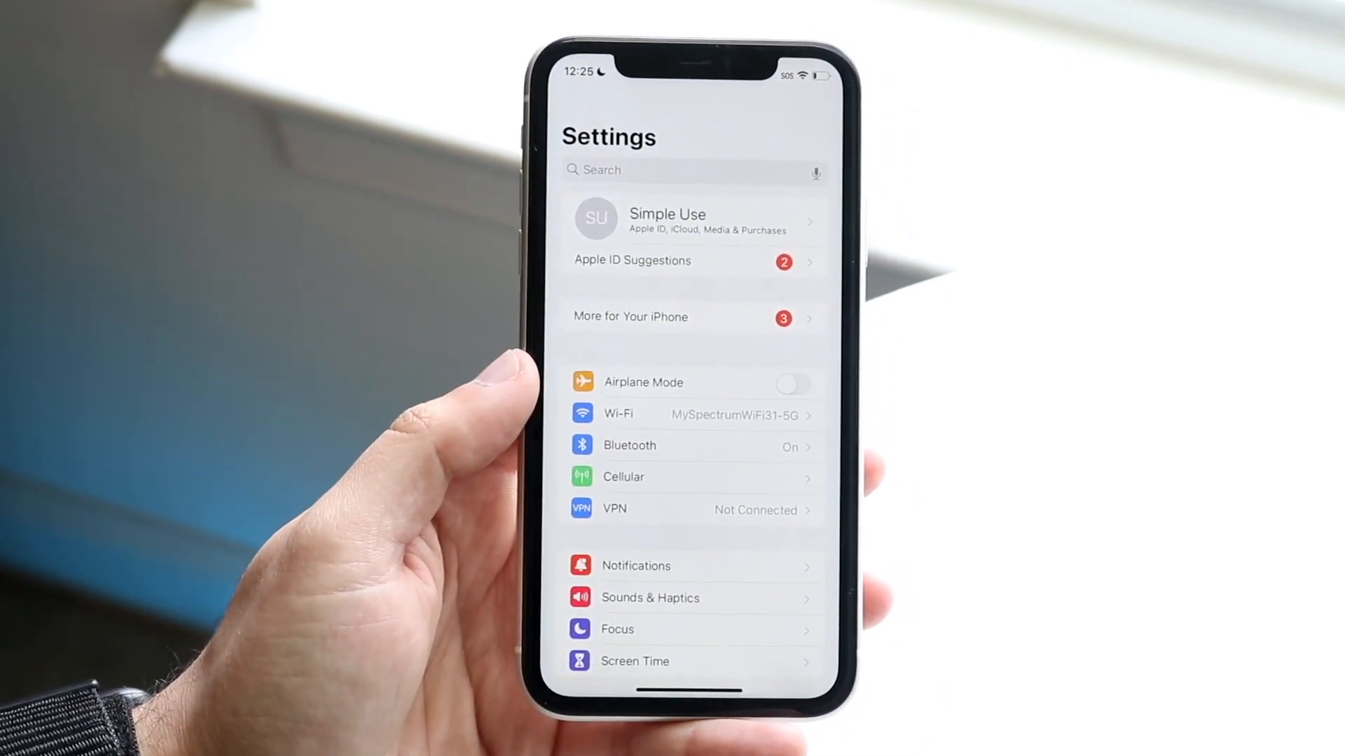
scroll(down, 3)
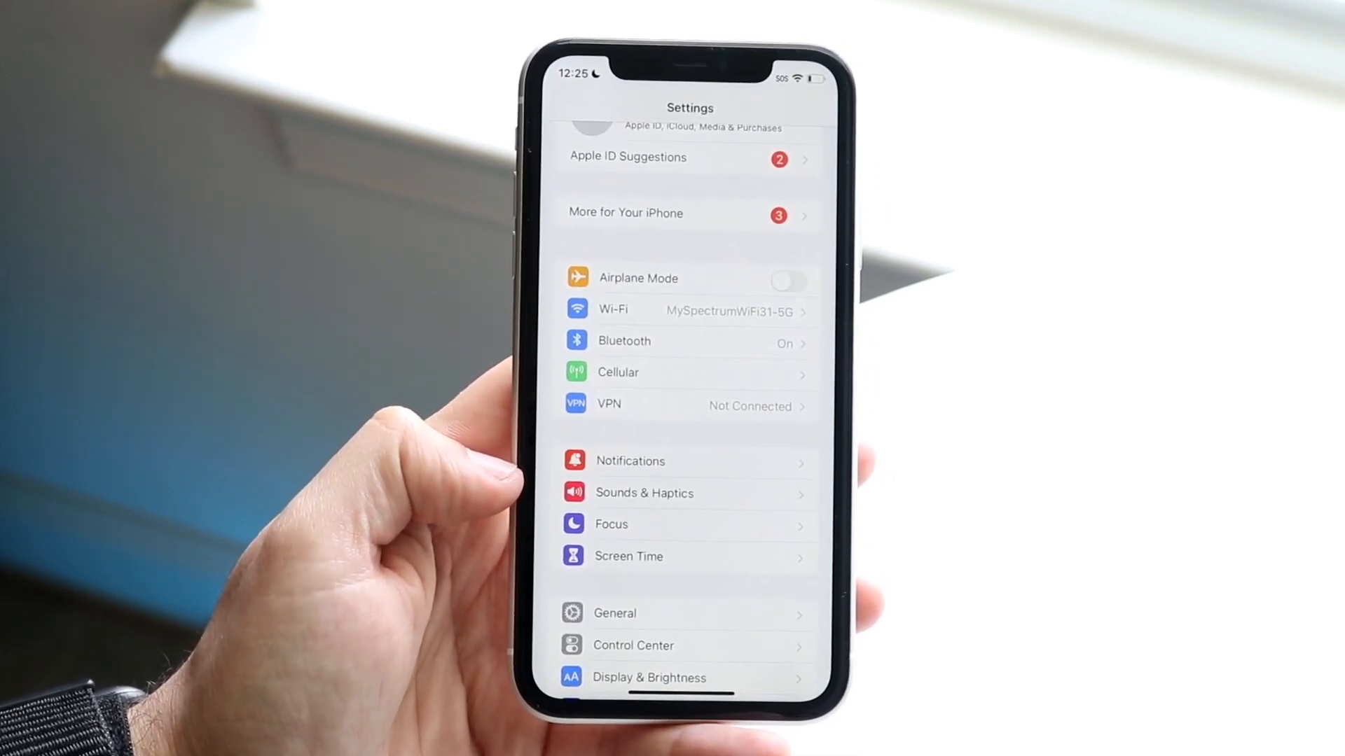
click(644, 491)
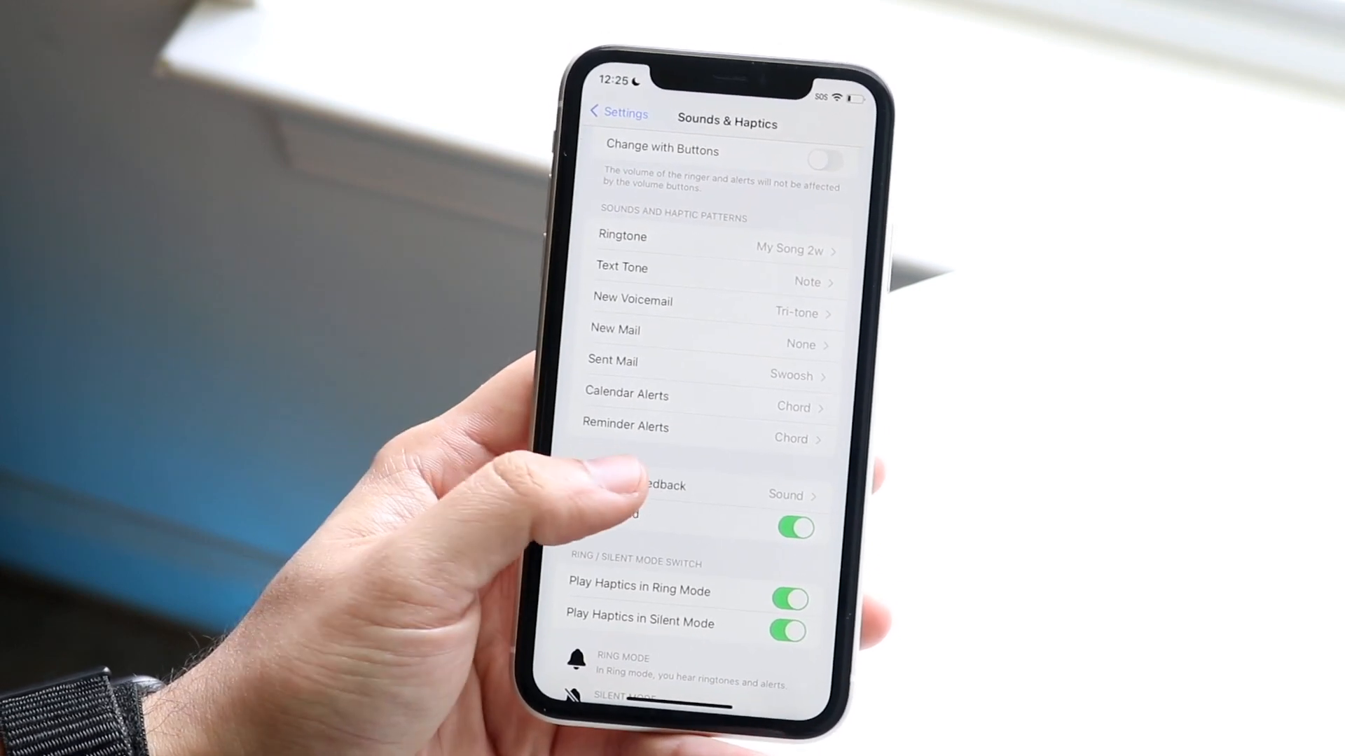
click(651, 486)
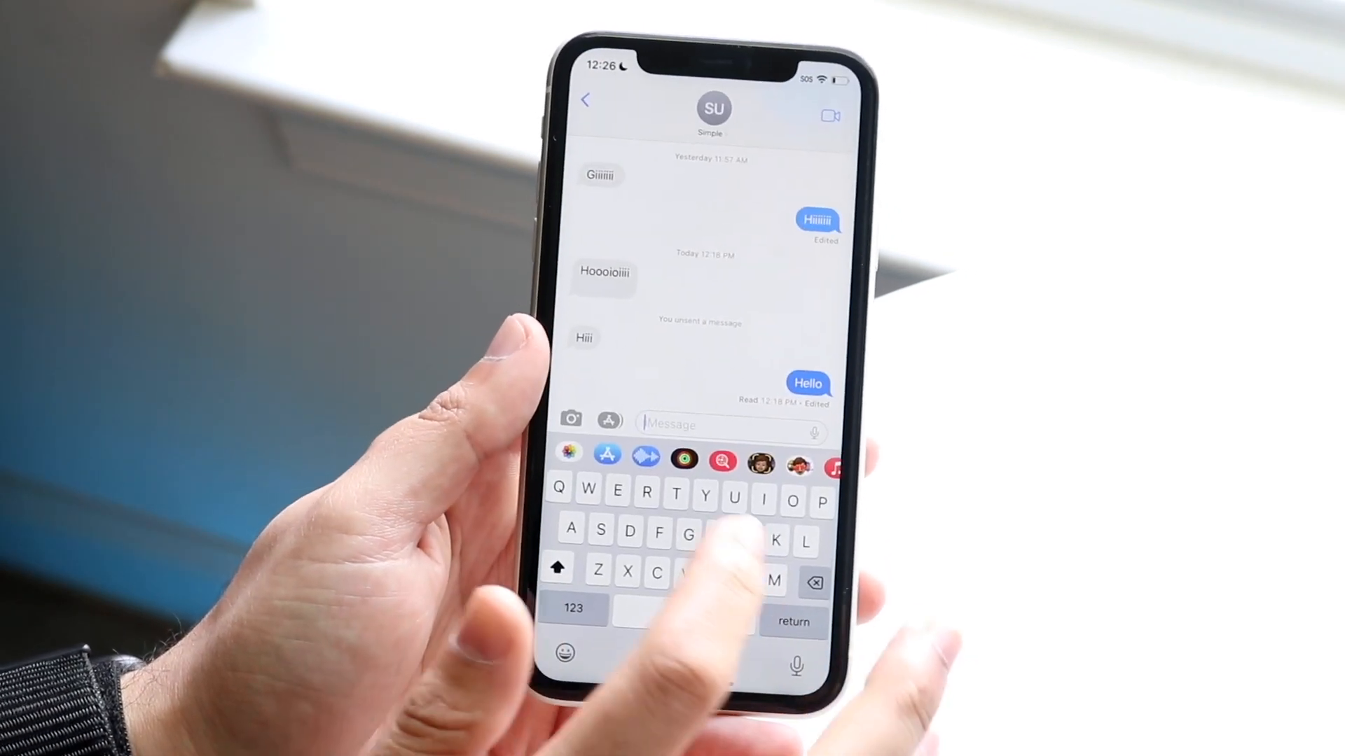
Type test letters 'Hhhh' and 'fdwwgfnjkih' into the iMessage draft to feel the haptics
text(Hhhh)
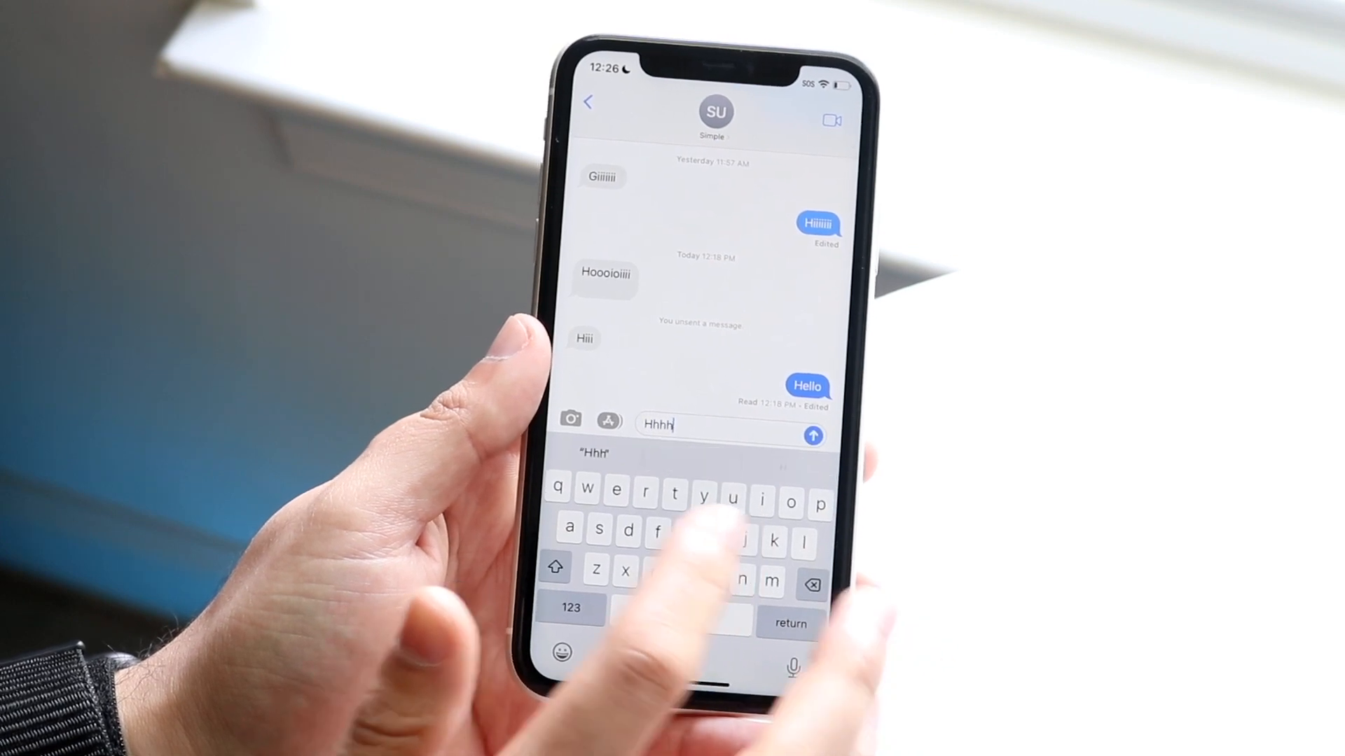
text(fdwwgfnjkih)
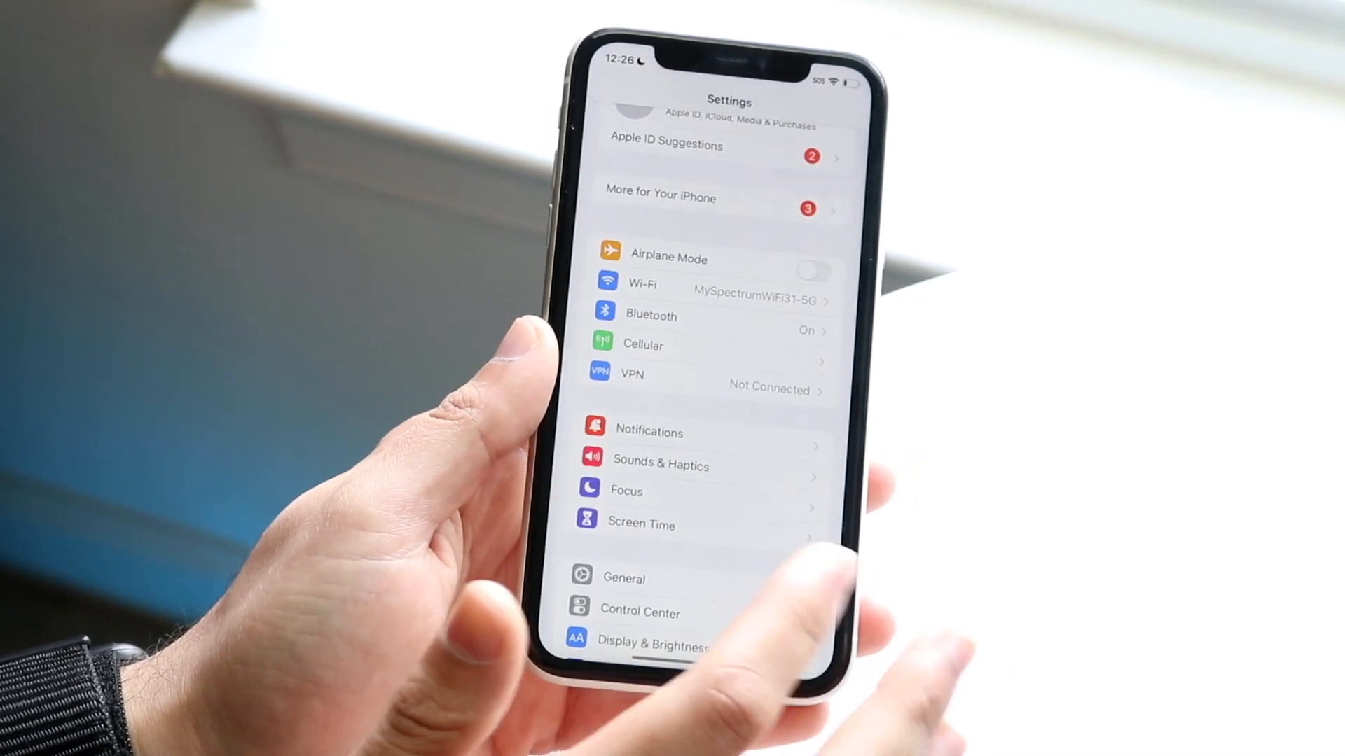
Return to Keyboard Feedback via Sounds & Haptics, showing Sound off and Haptic on
click(660, 465)
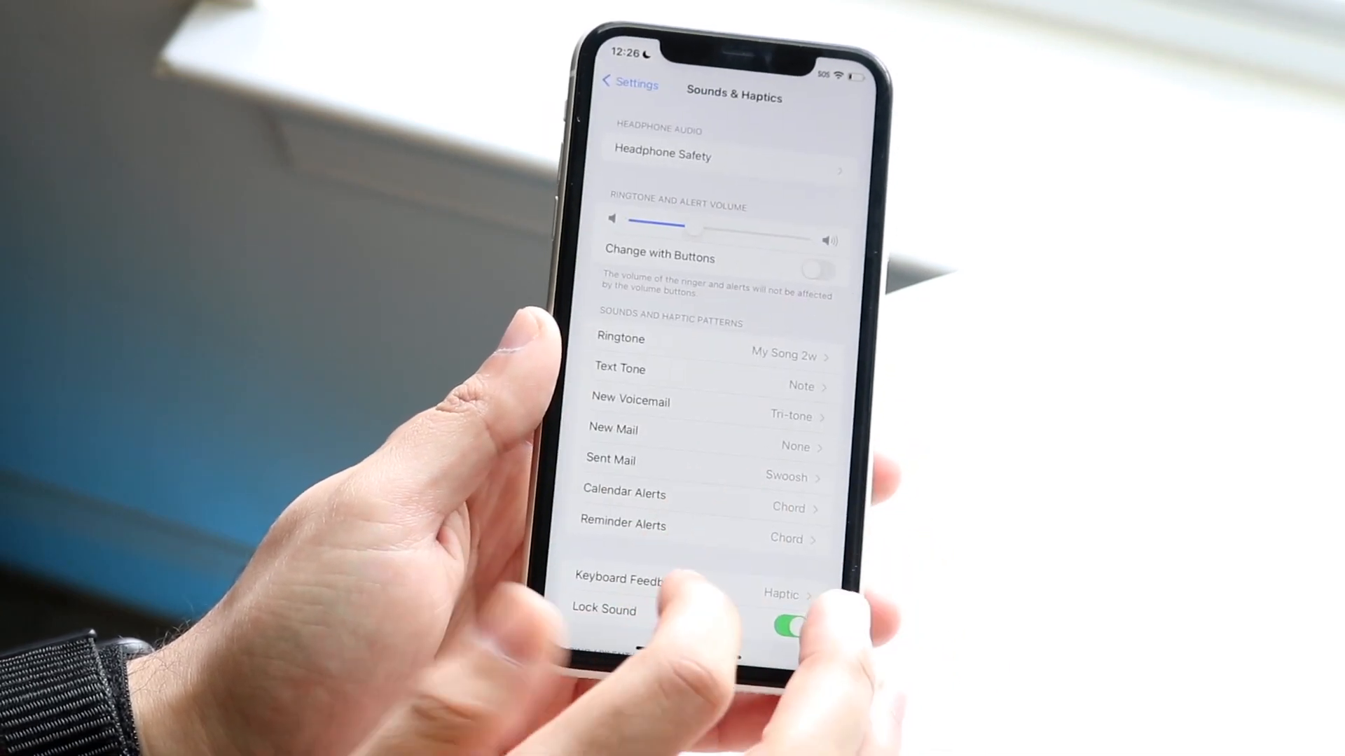
click(619, 578)
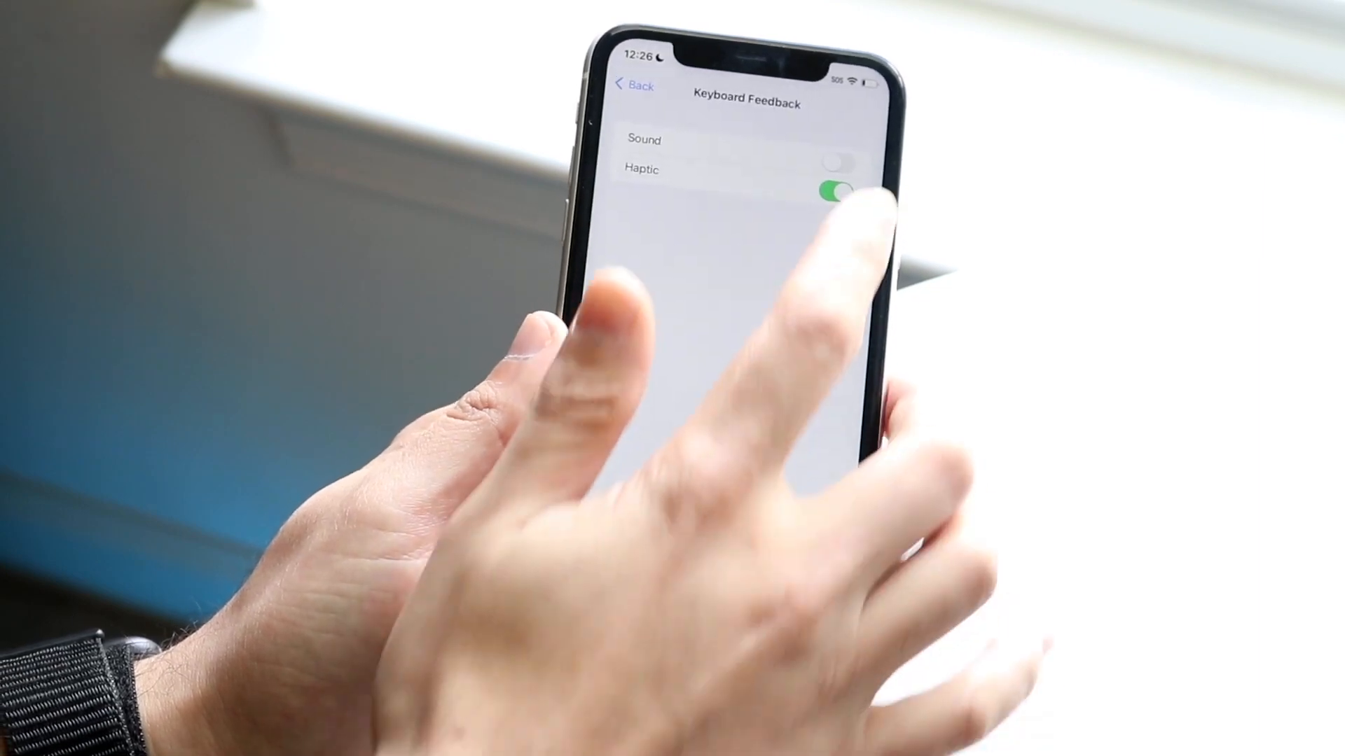